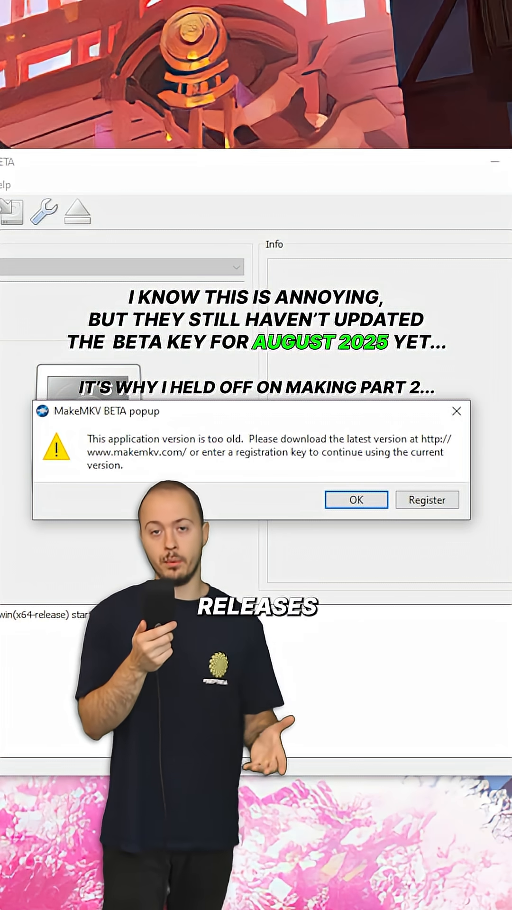
Dismiss the outdated-version warning and open the MakeMKV preferences.
click(355, 499)
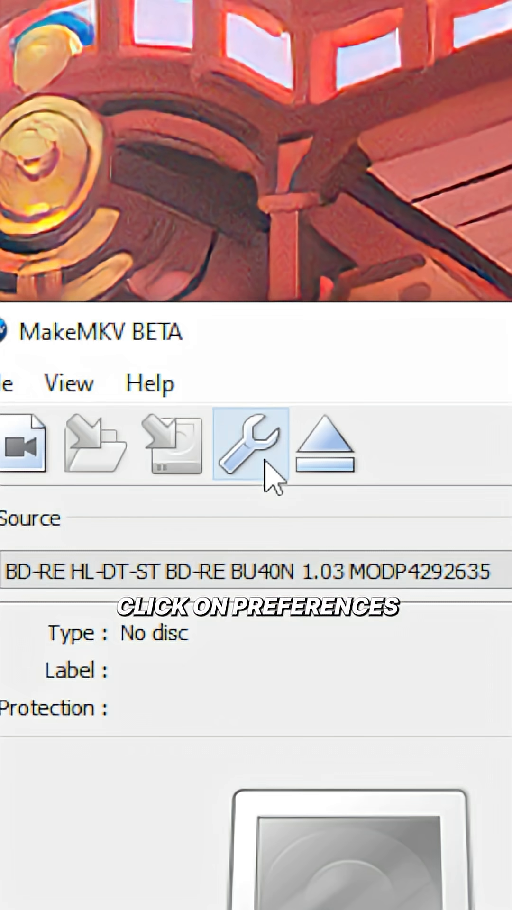
click(250, 443)
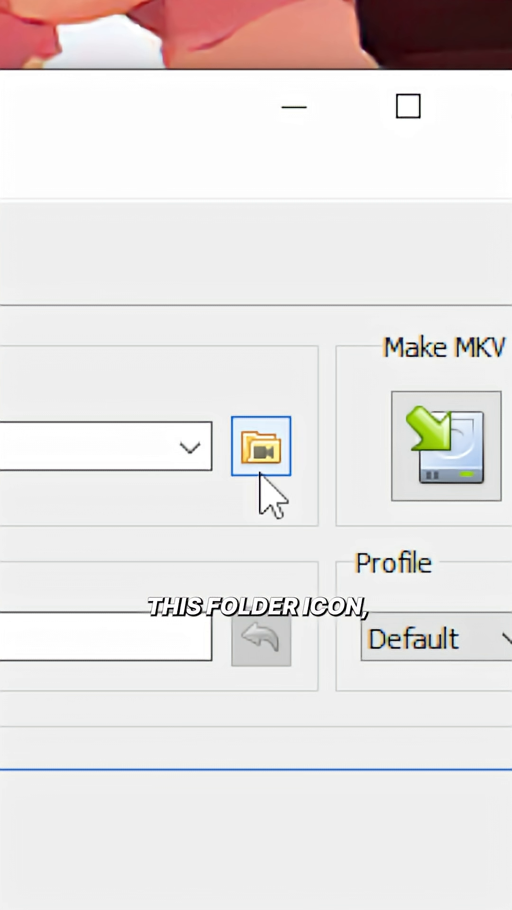
Browse to Media Libraries and create a Scrubs folder with a Season 1 folder inside it.
click(261, 446)
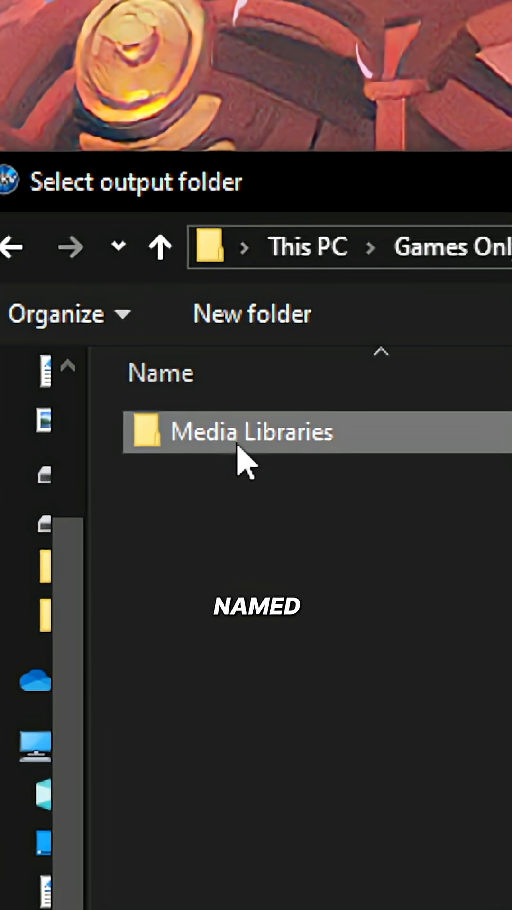
double_click(250, 432)
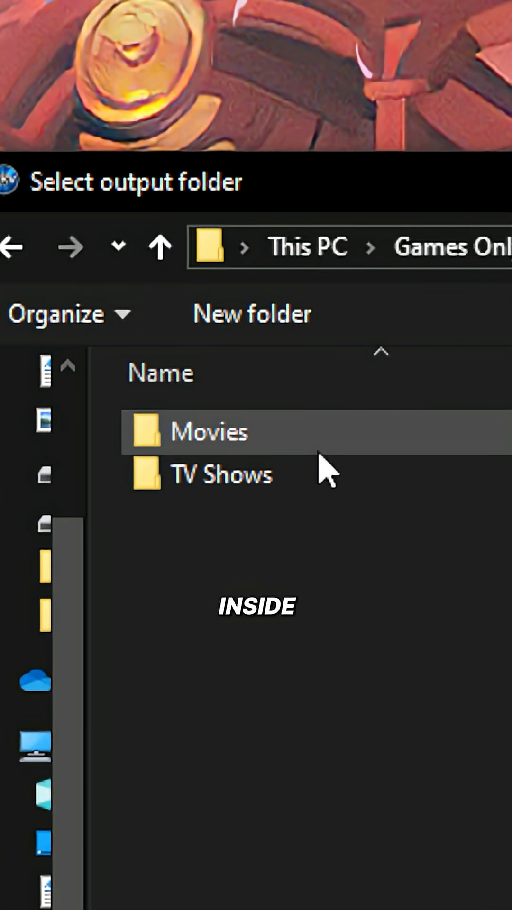
click(221, 474)
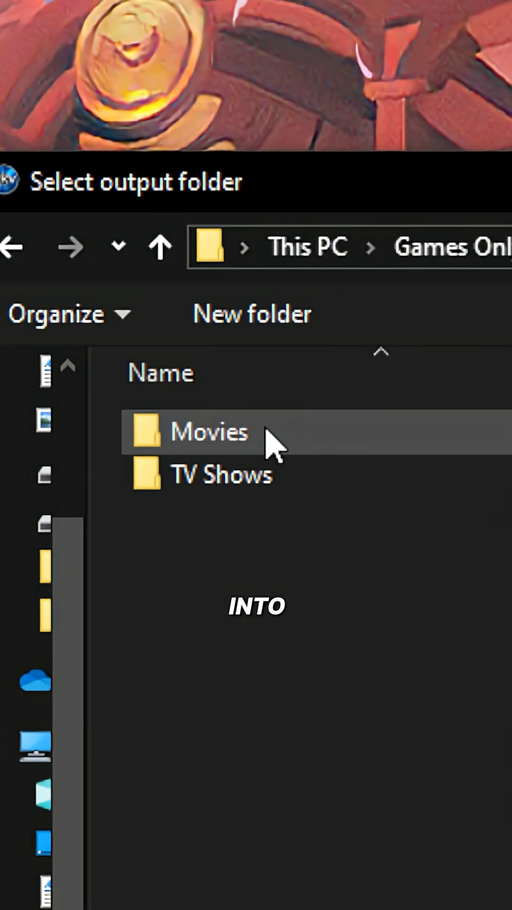
click(251, 313)
text(Scrubs)
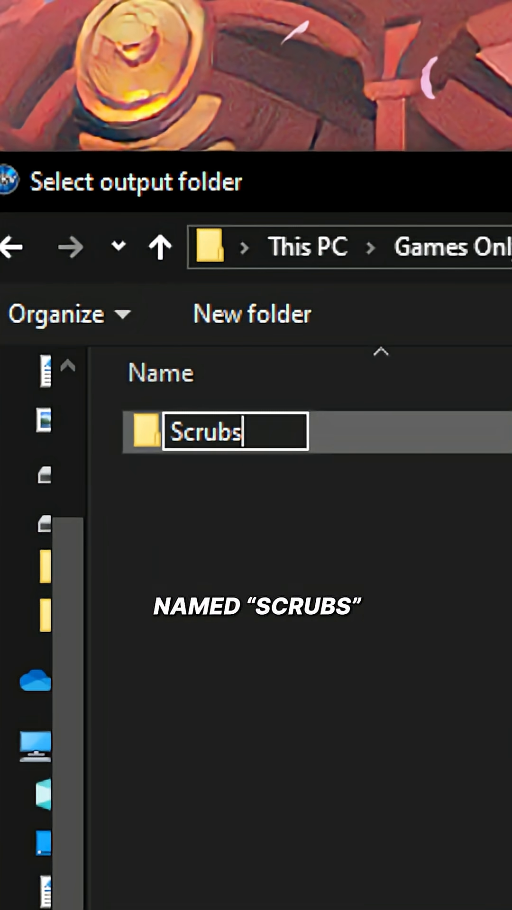
key(Return)
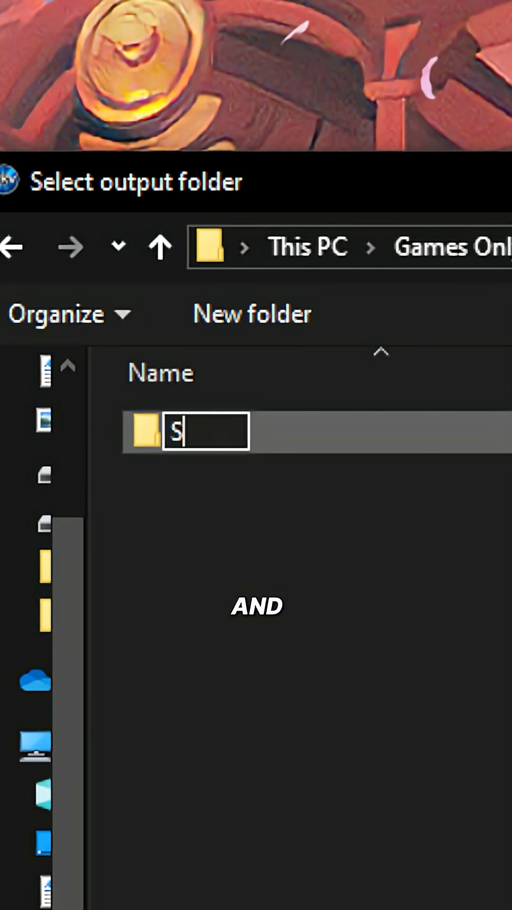
text(eason 1)
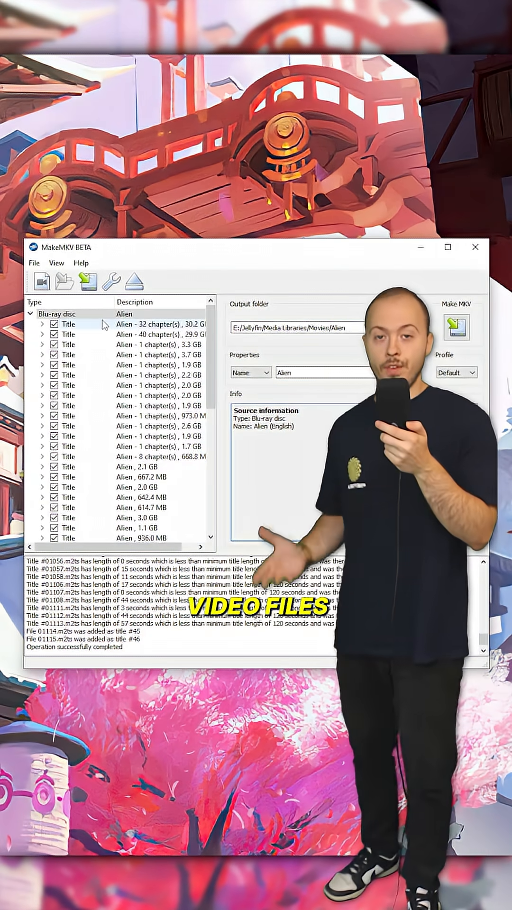
Scroll through the Alien title list to confirm every title is ticked.
scroll(down, 3)
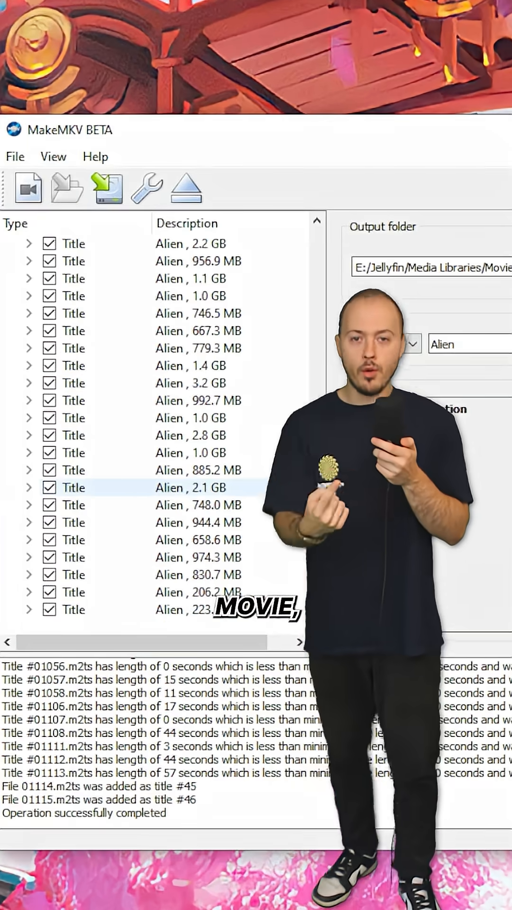
scroll(up, 3)
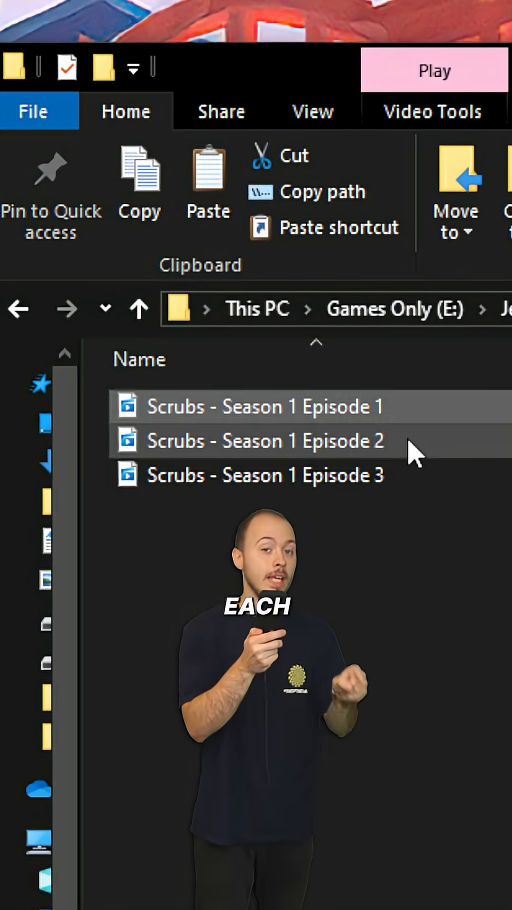
Select the second ripped file to rename it Scrubs - Season 1 Episode 2.
click(264, 474)
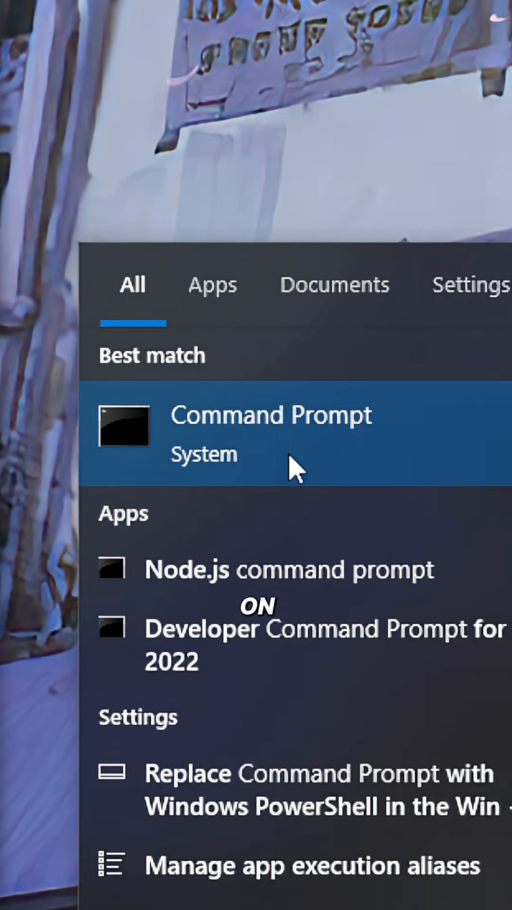
Launch Command Prompt from the Start search results.
click(270, 432)
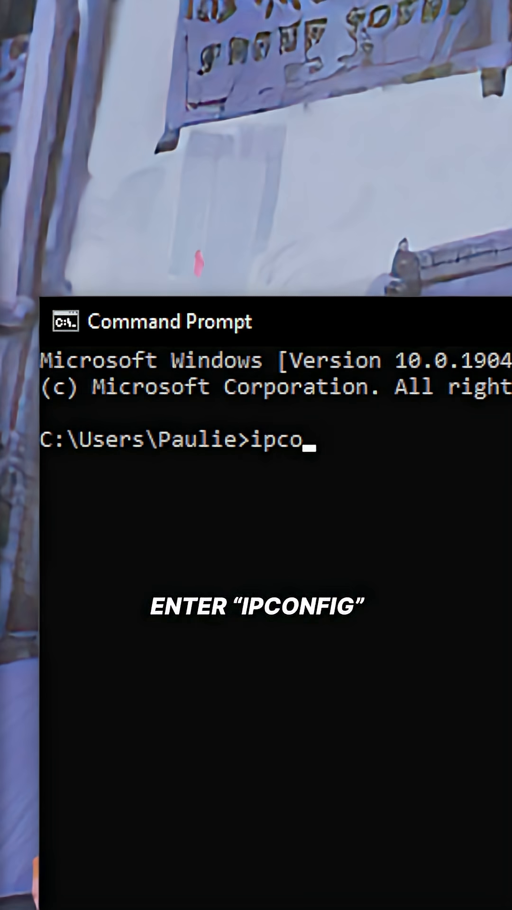